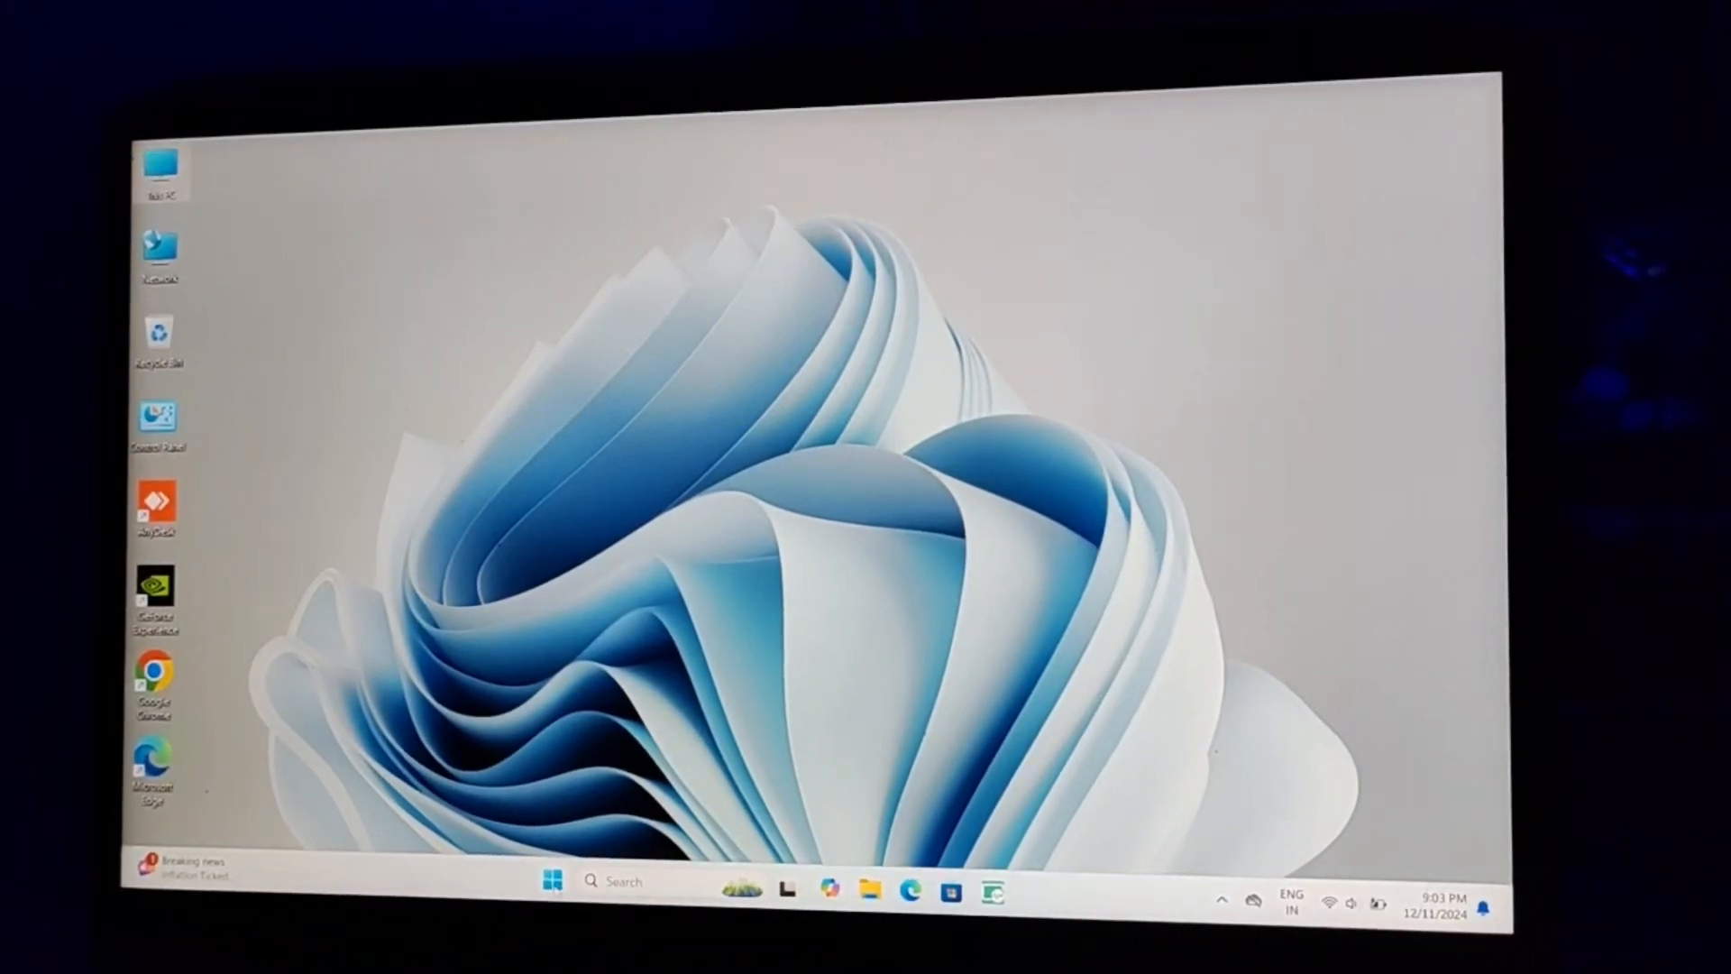
# - Launch the Settings app from the Start menu's pinned apps
pyautogui.click(571, 881)
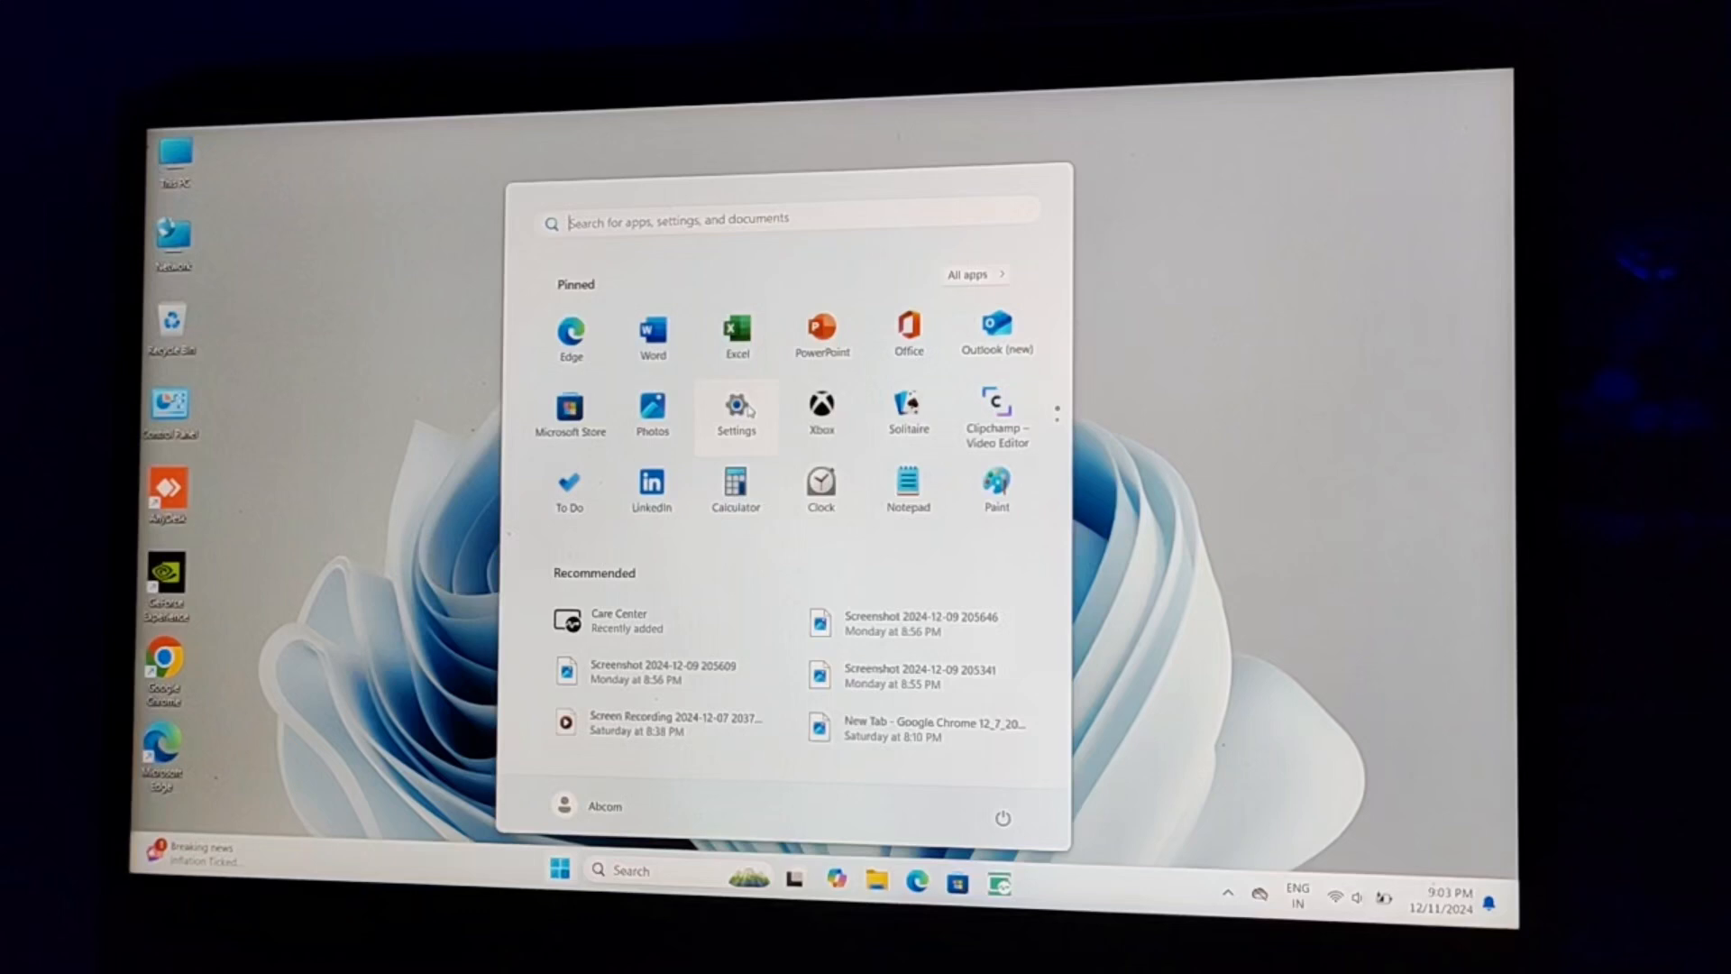
pyautogui.click(735, 407)
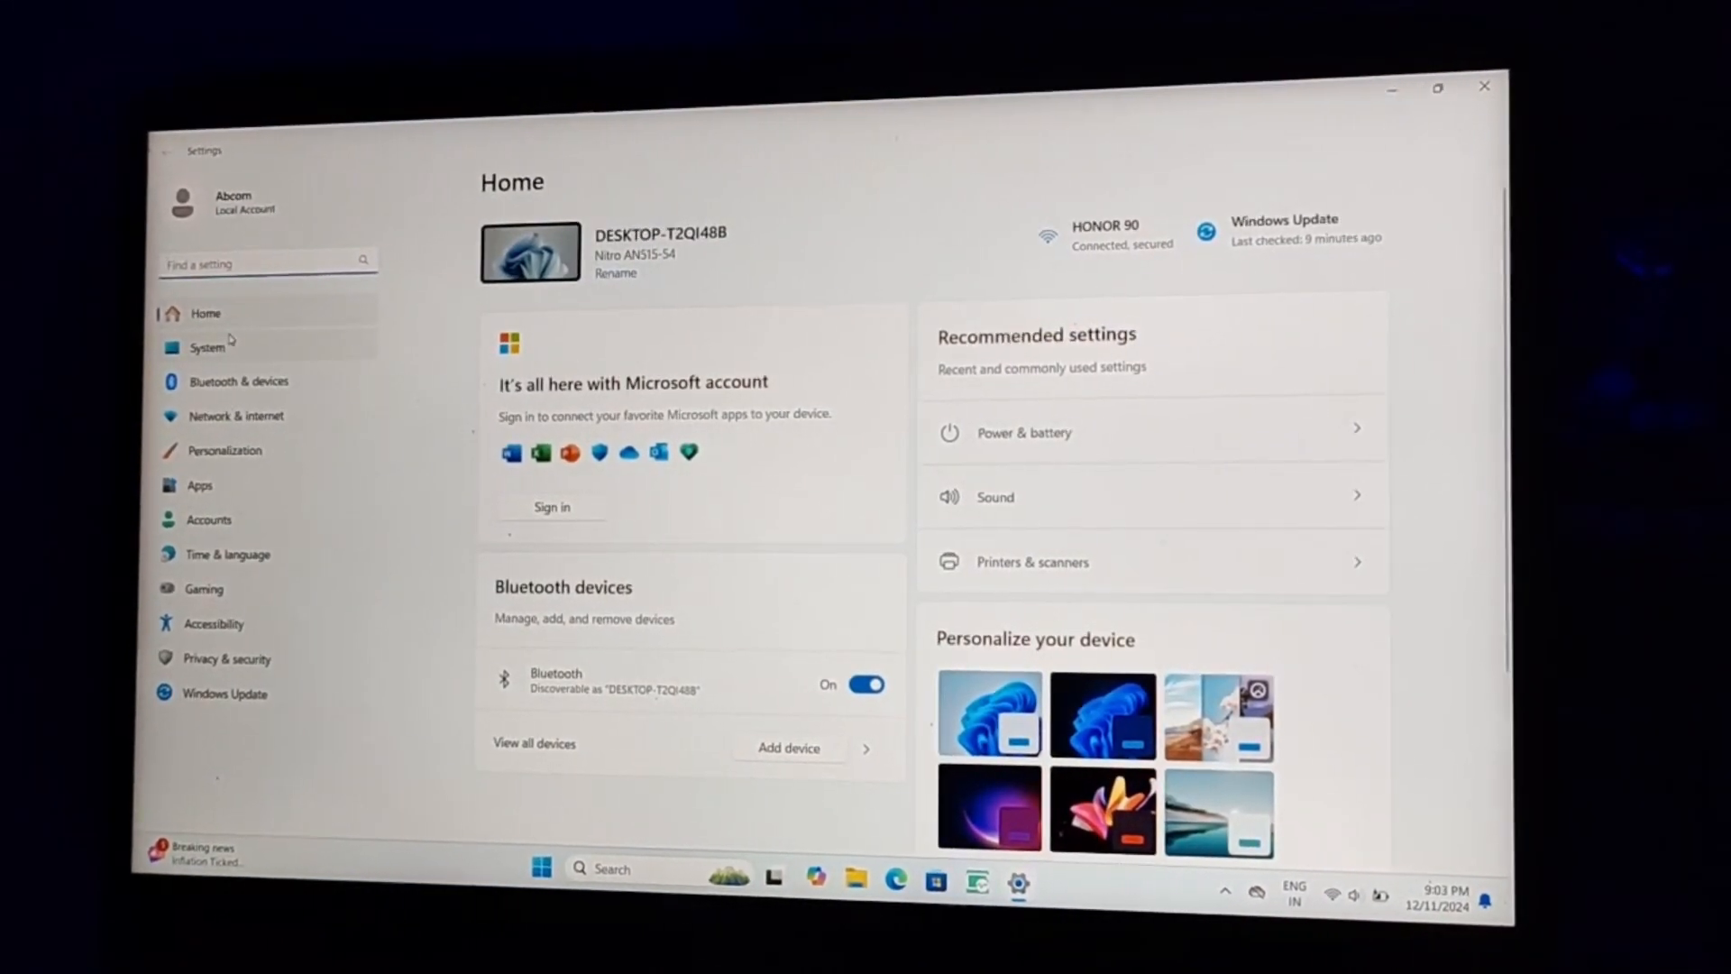
# - Go to System, scroll down, and open the Recovery page
pyautogui.click(207, 348)
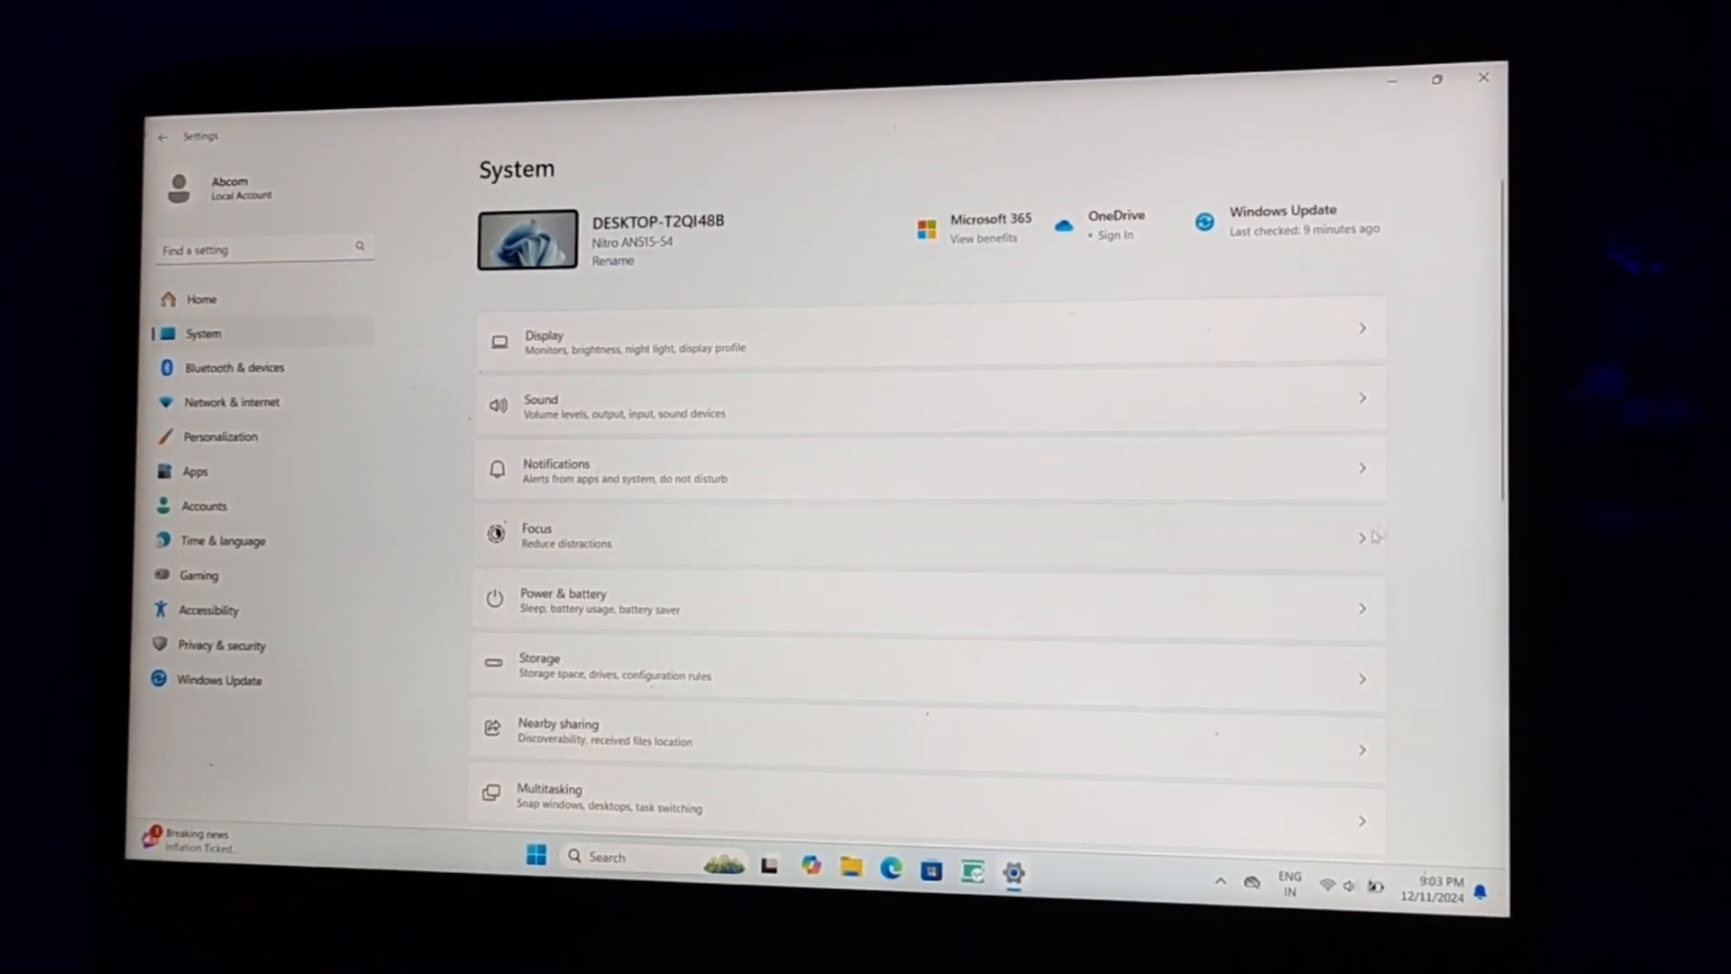
pyautogui.scroll(-3)
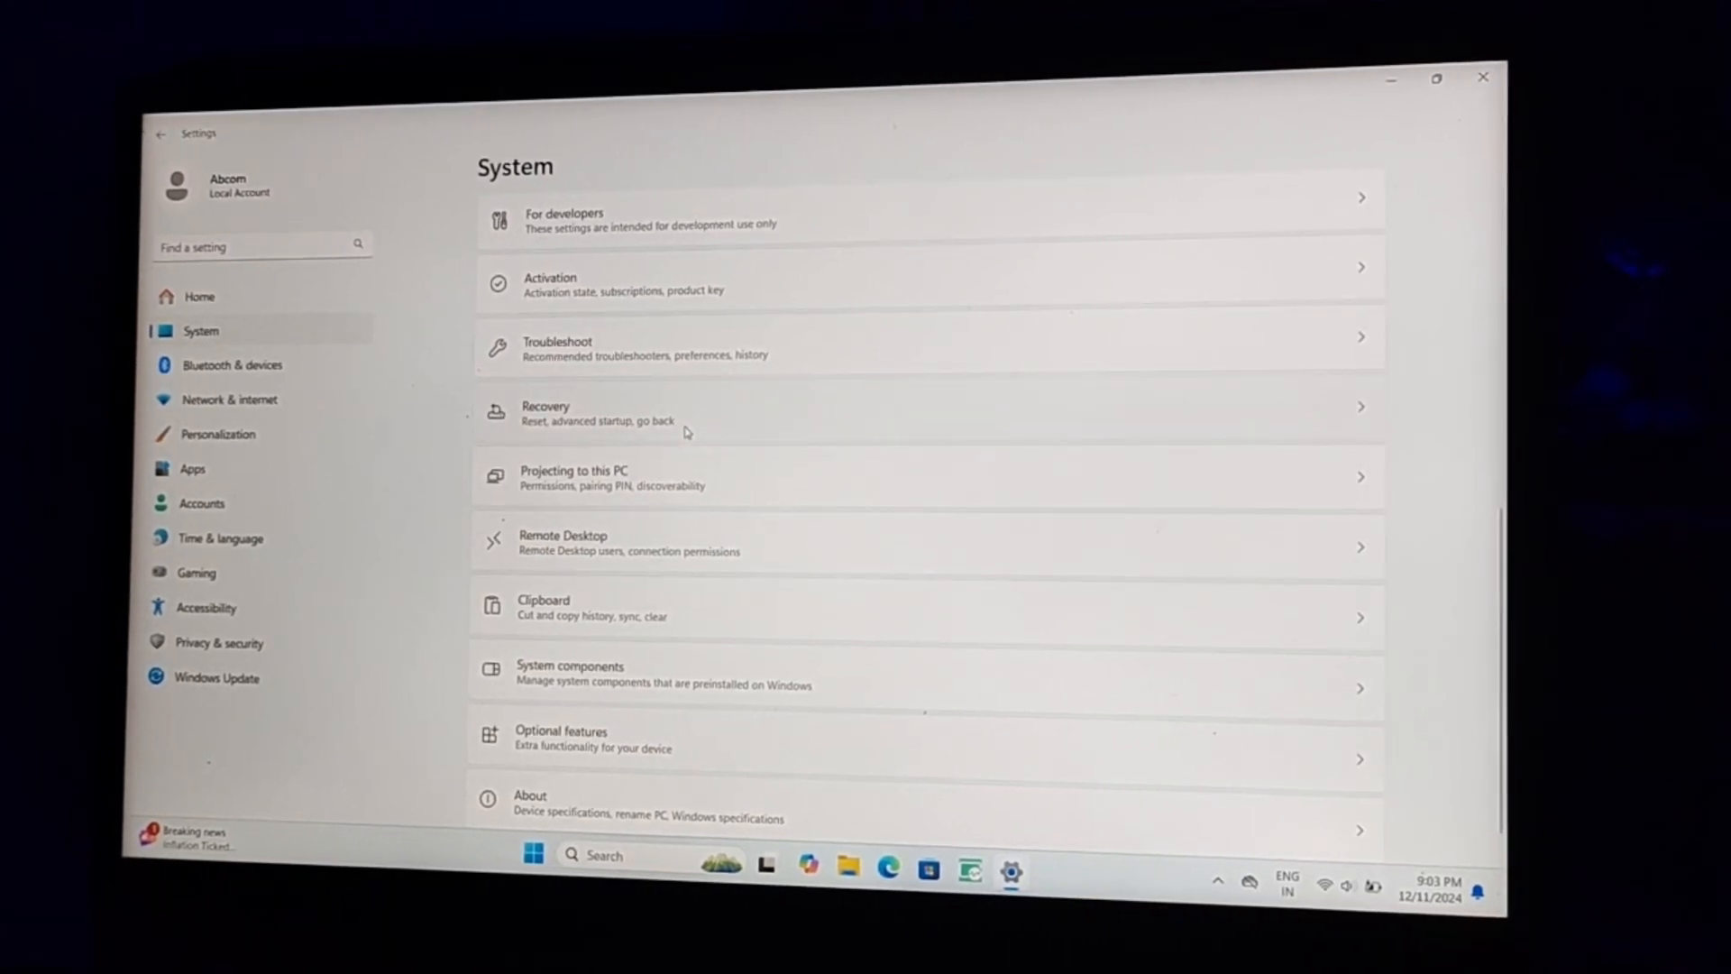
pyautogui.click(685, 412)
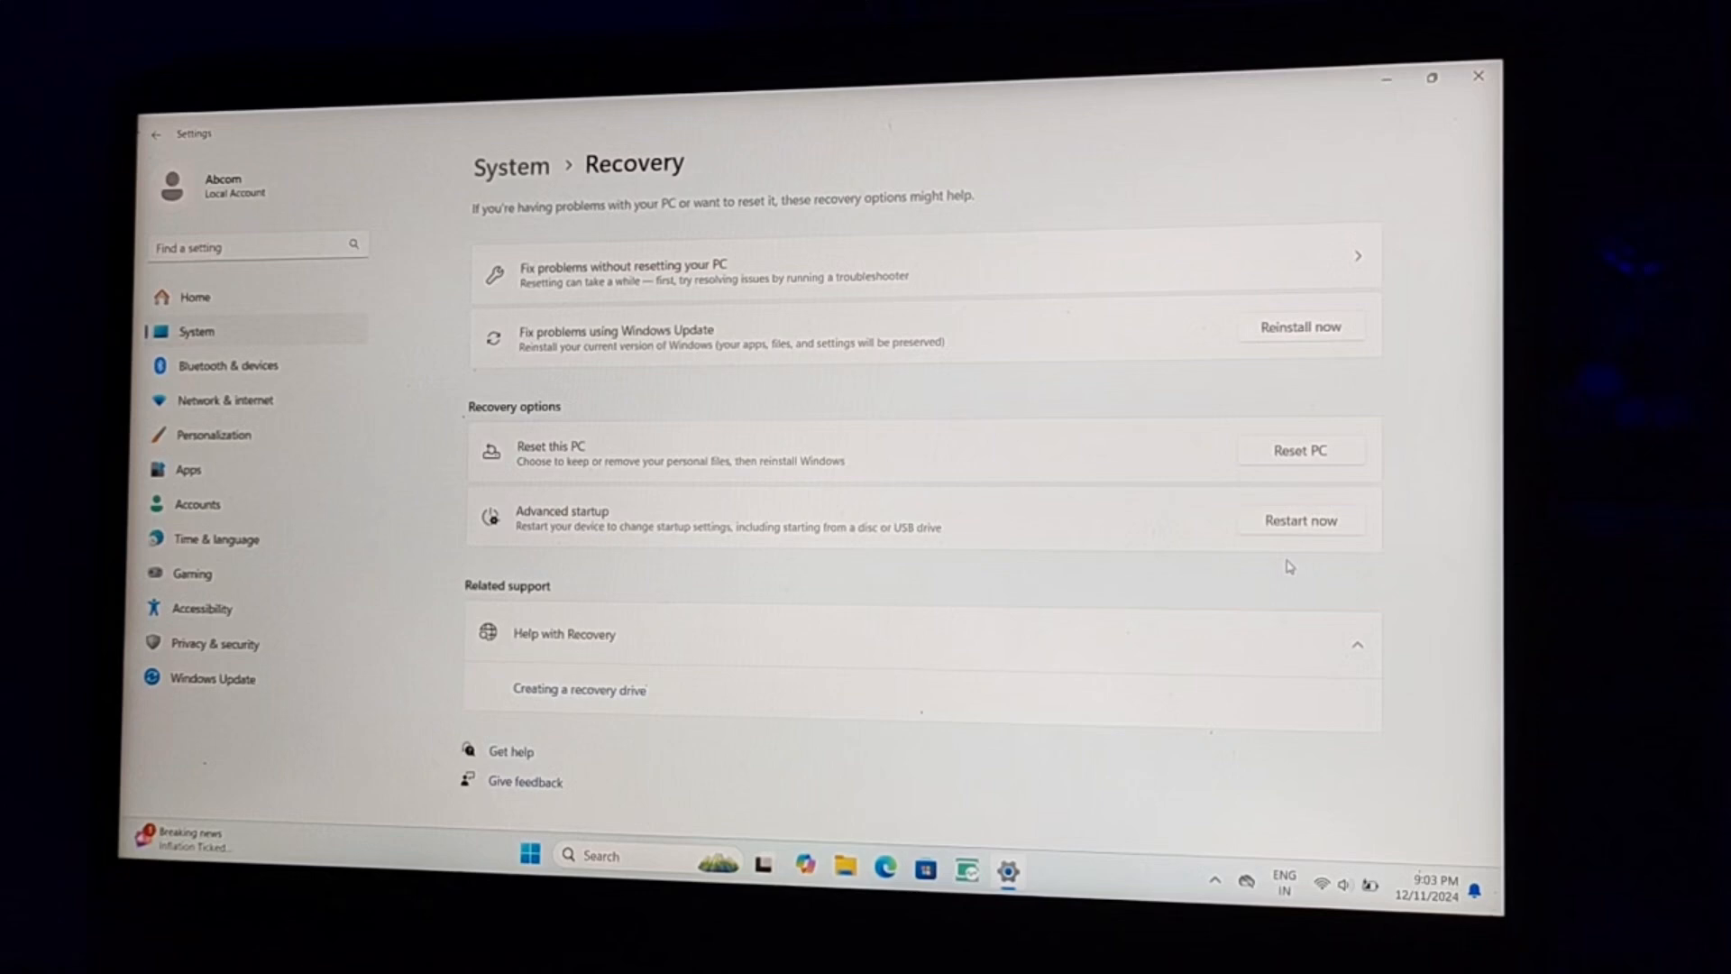
# - Restart now into Advanced startup and confirm the restart
pyautogui.click(1299, 520)
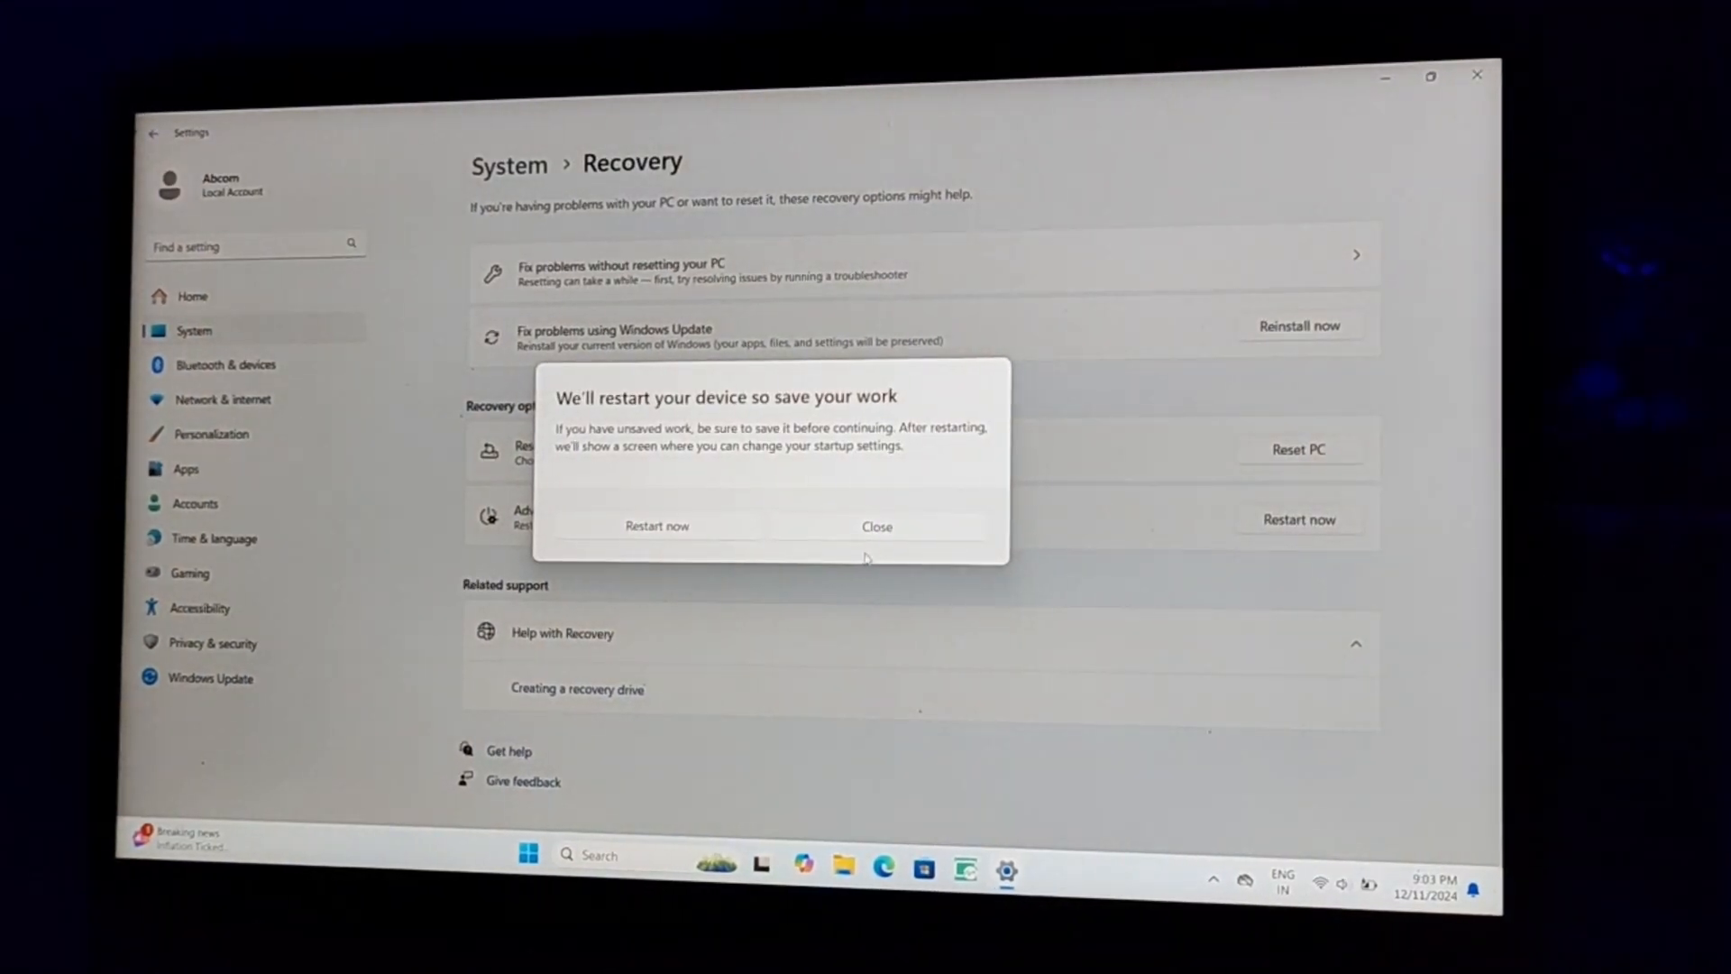
pyautogui.click(656, 526)
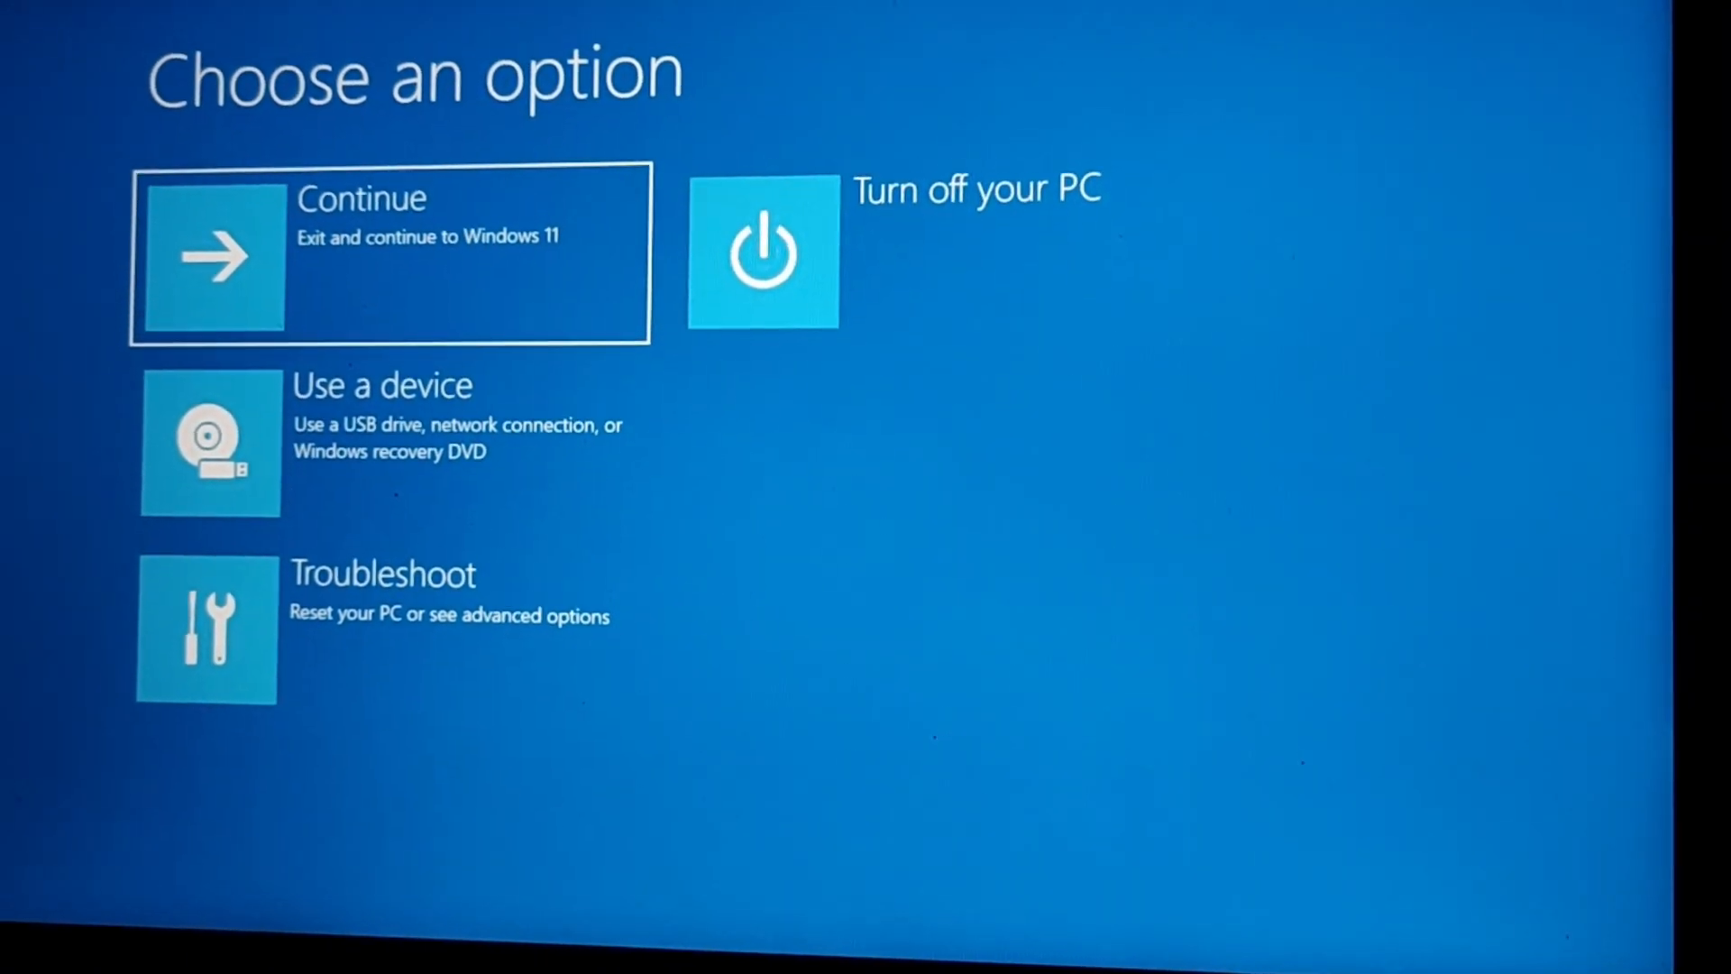
pyautogui.moveTo(574, 613)
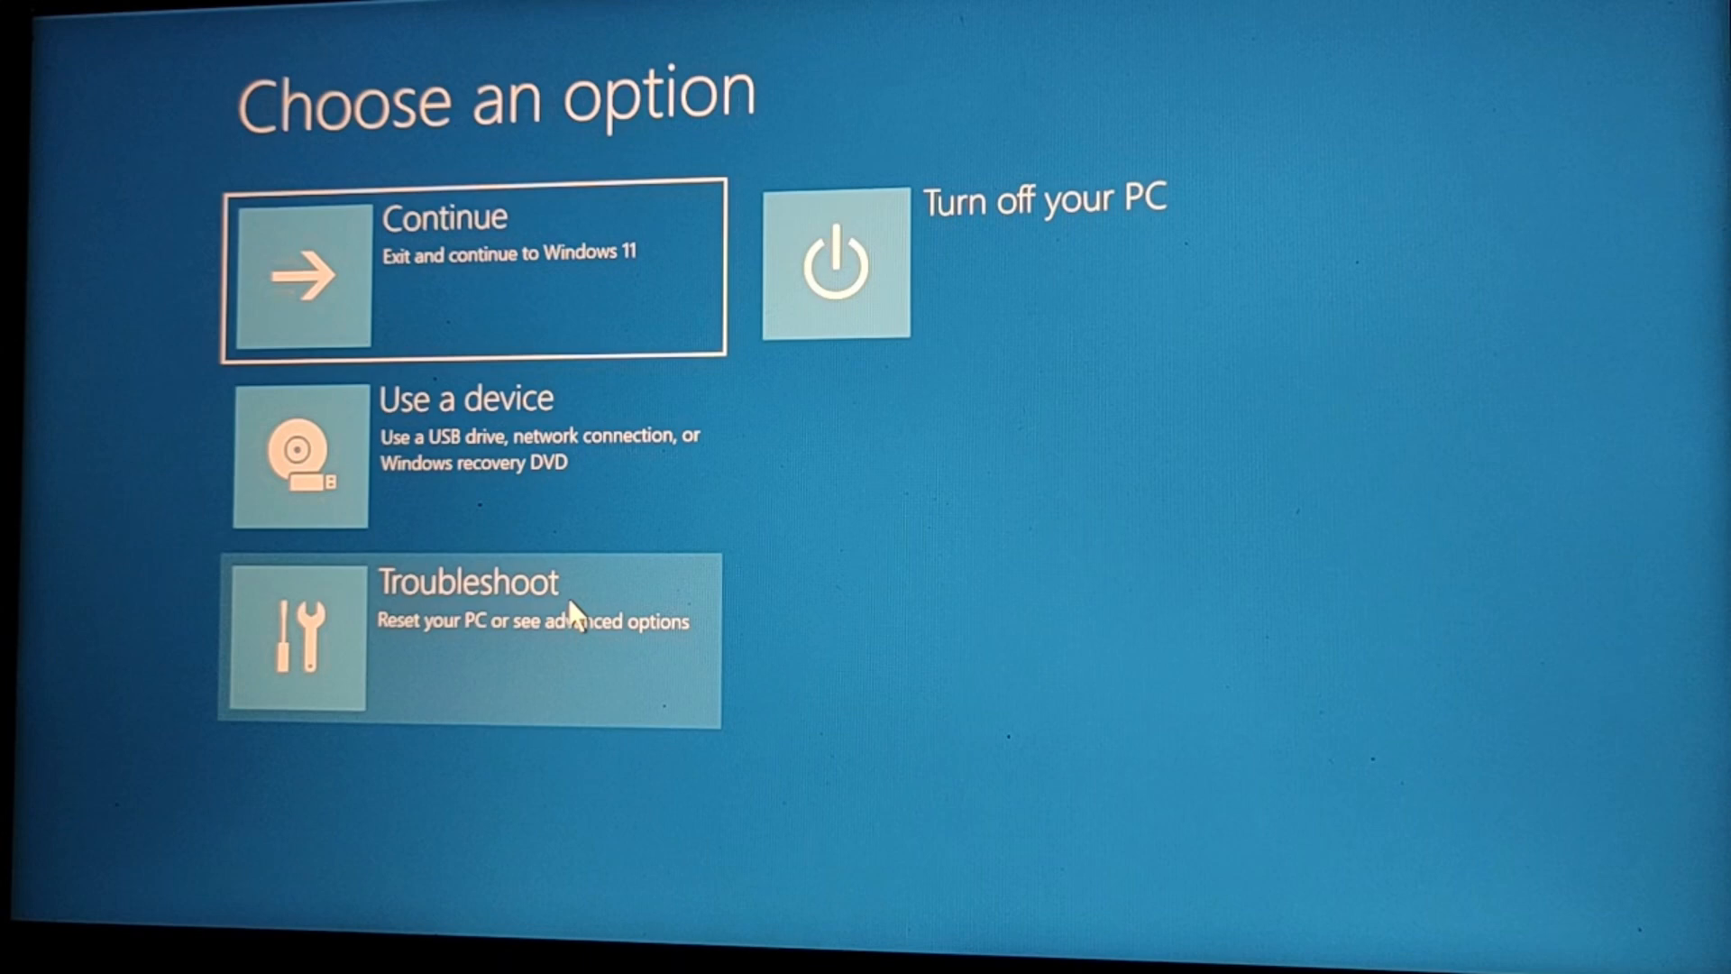
# - Navigate Troubleshoot, then Advanced options, to the UEFI Firmware Settings screen
pyautogui.click(469, 638)
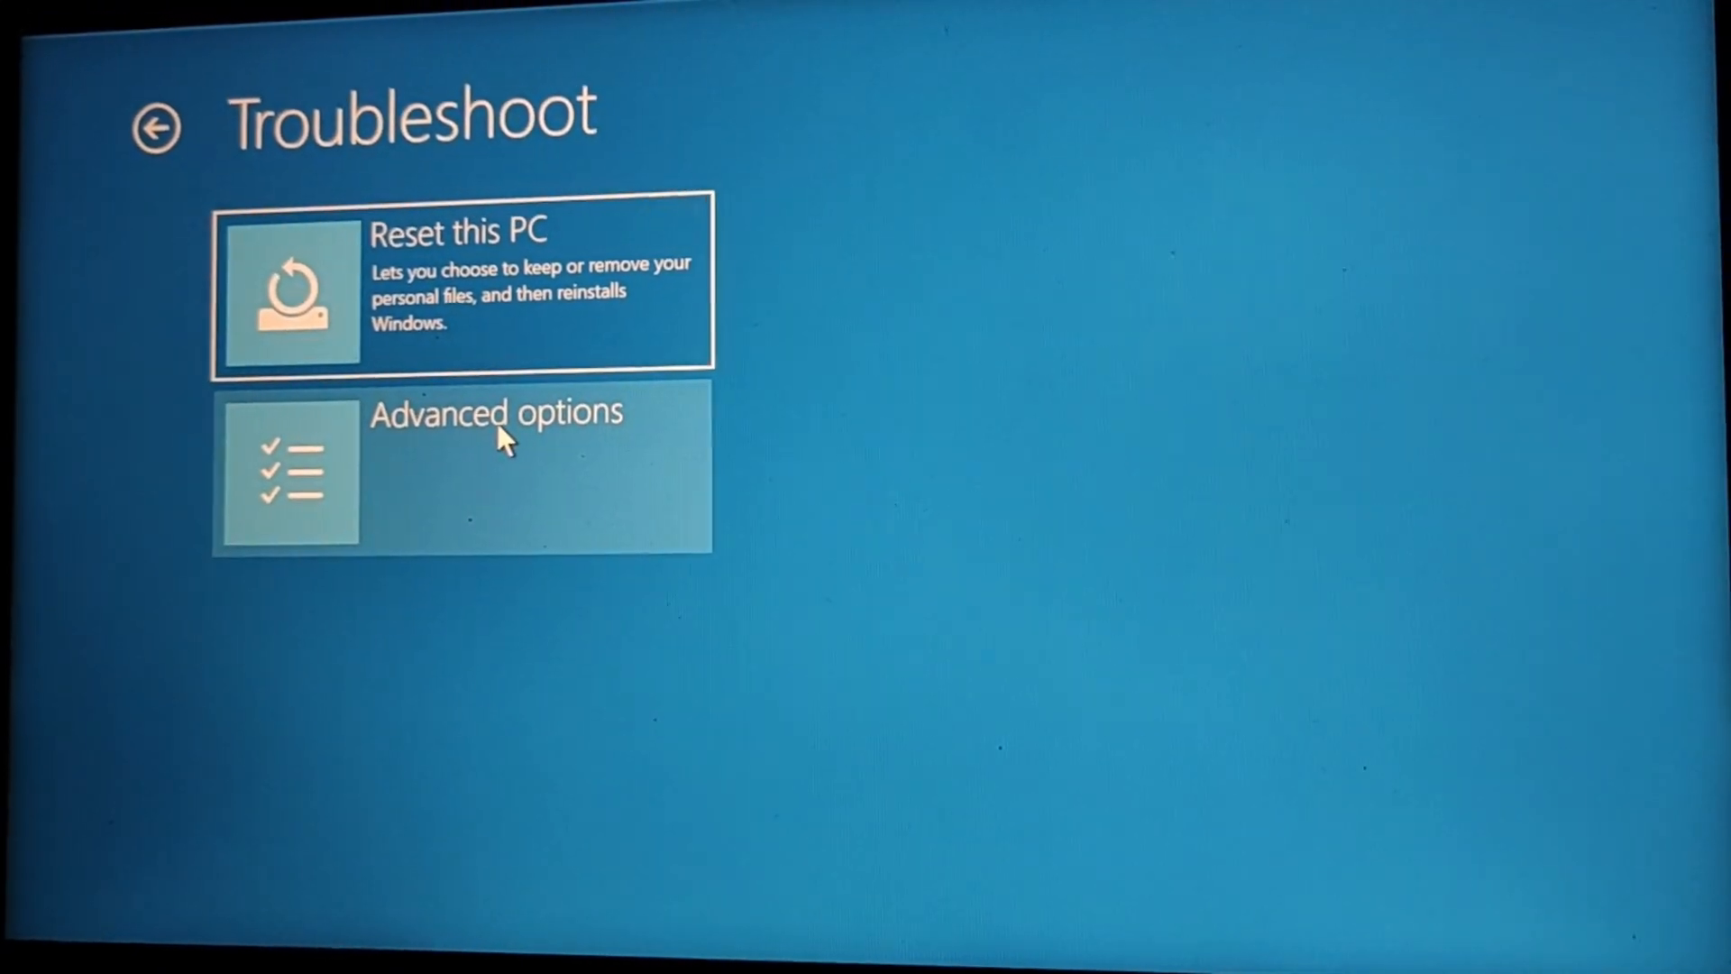
pyautogui.click(460, 468)
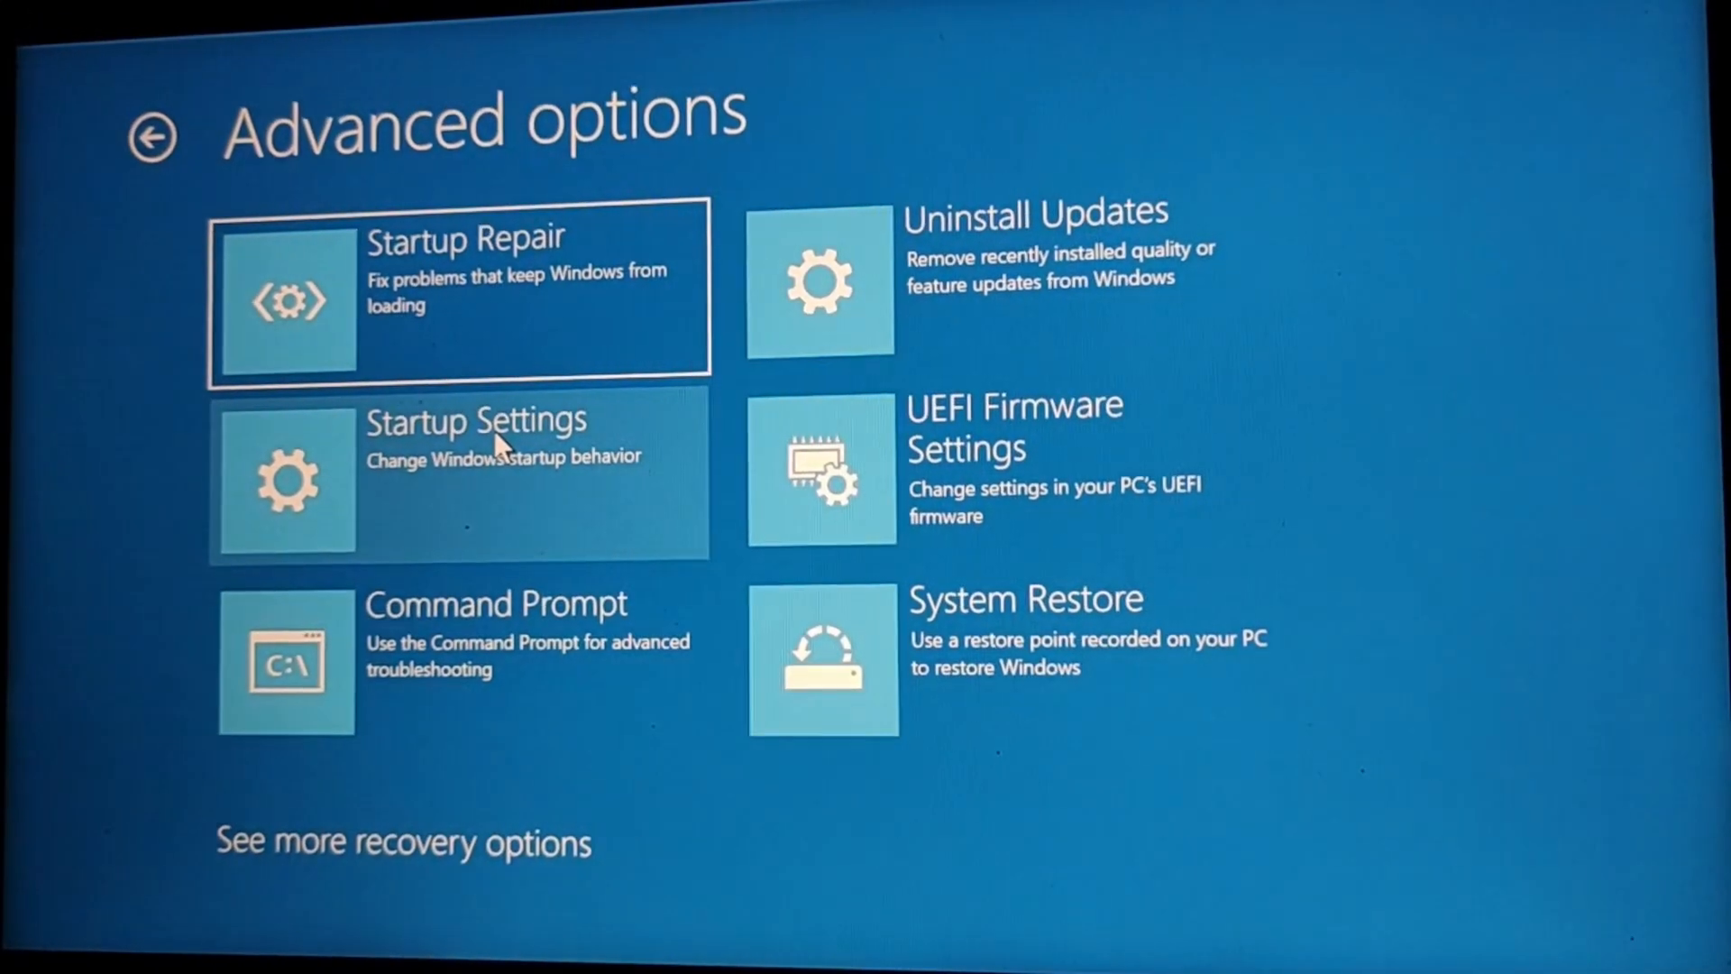
pyautogui.moveTo(966, 431)
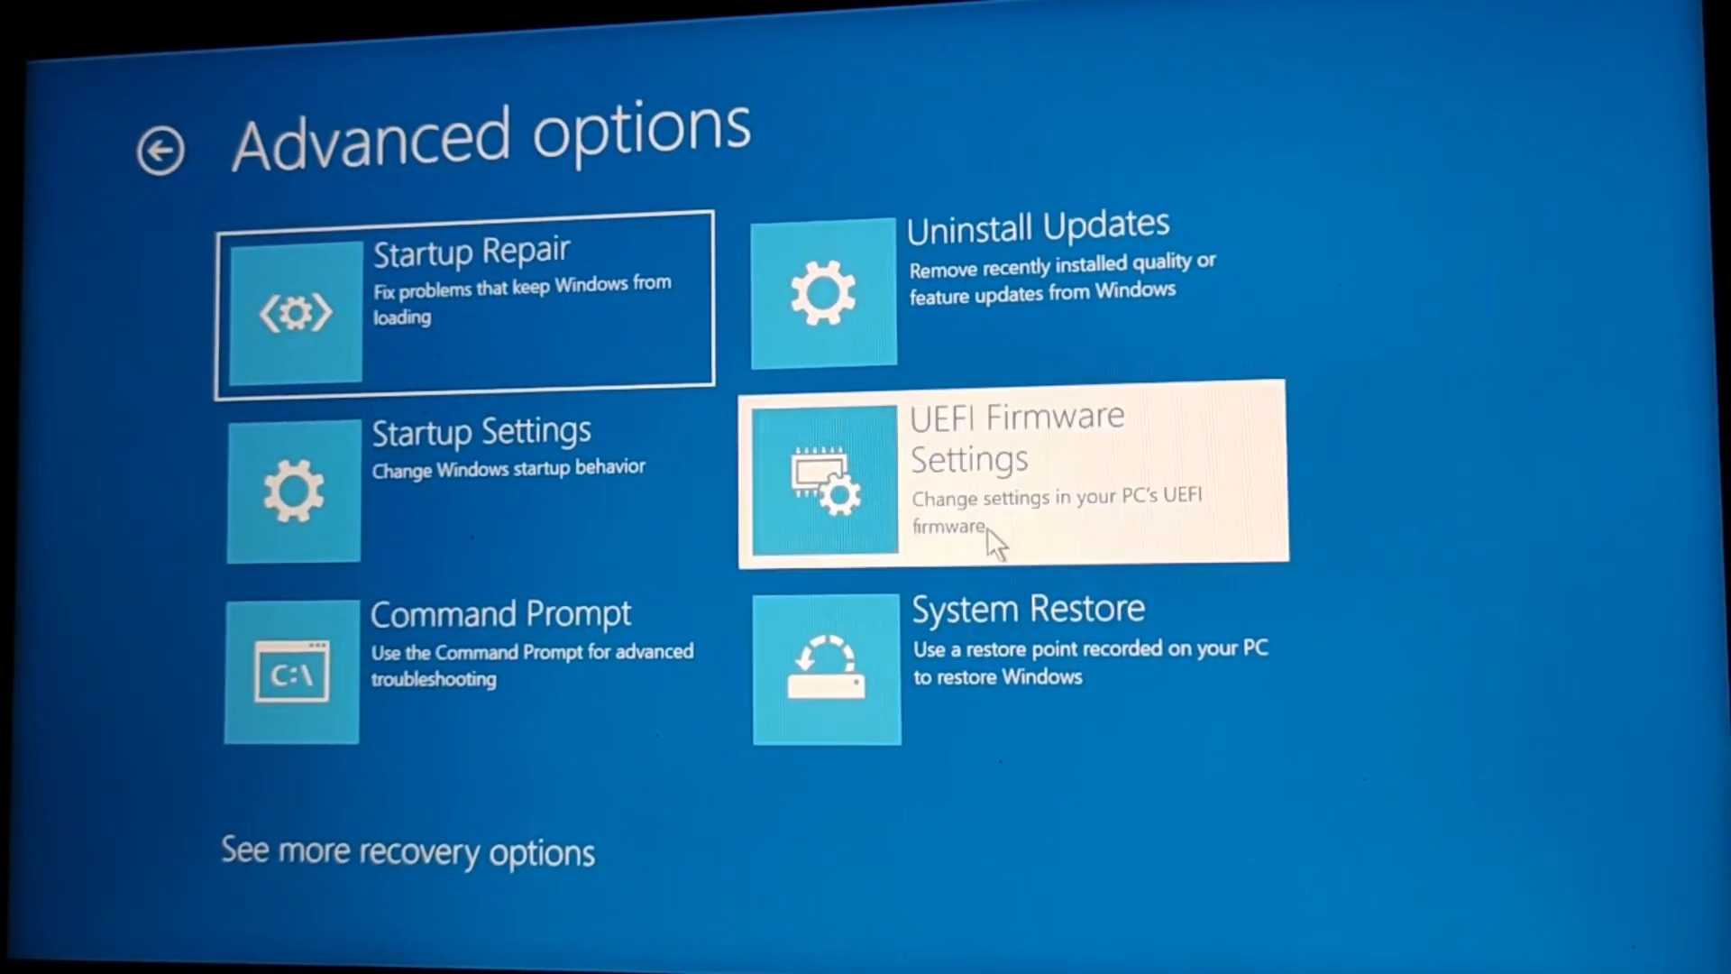
pyautogui.click(1013, 481)
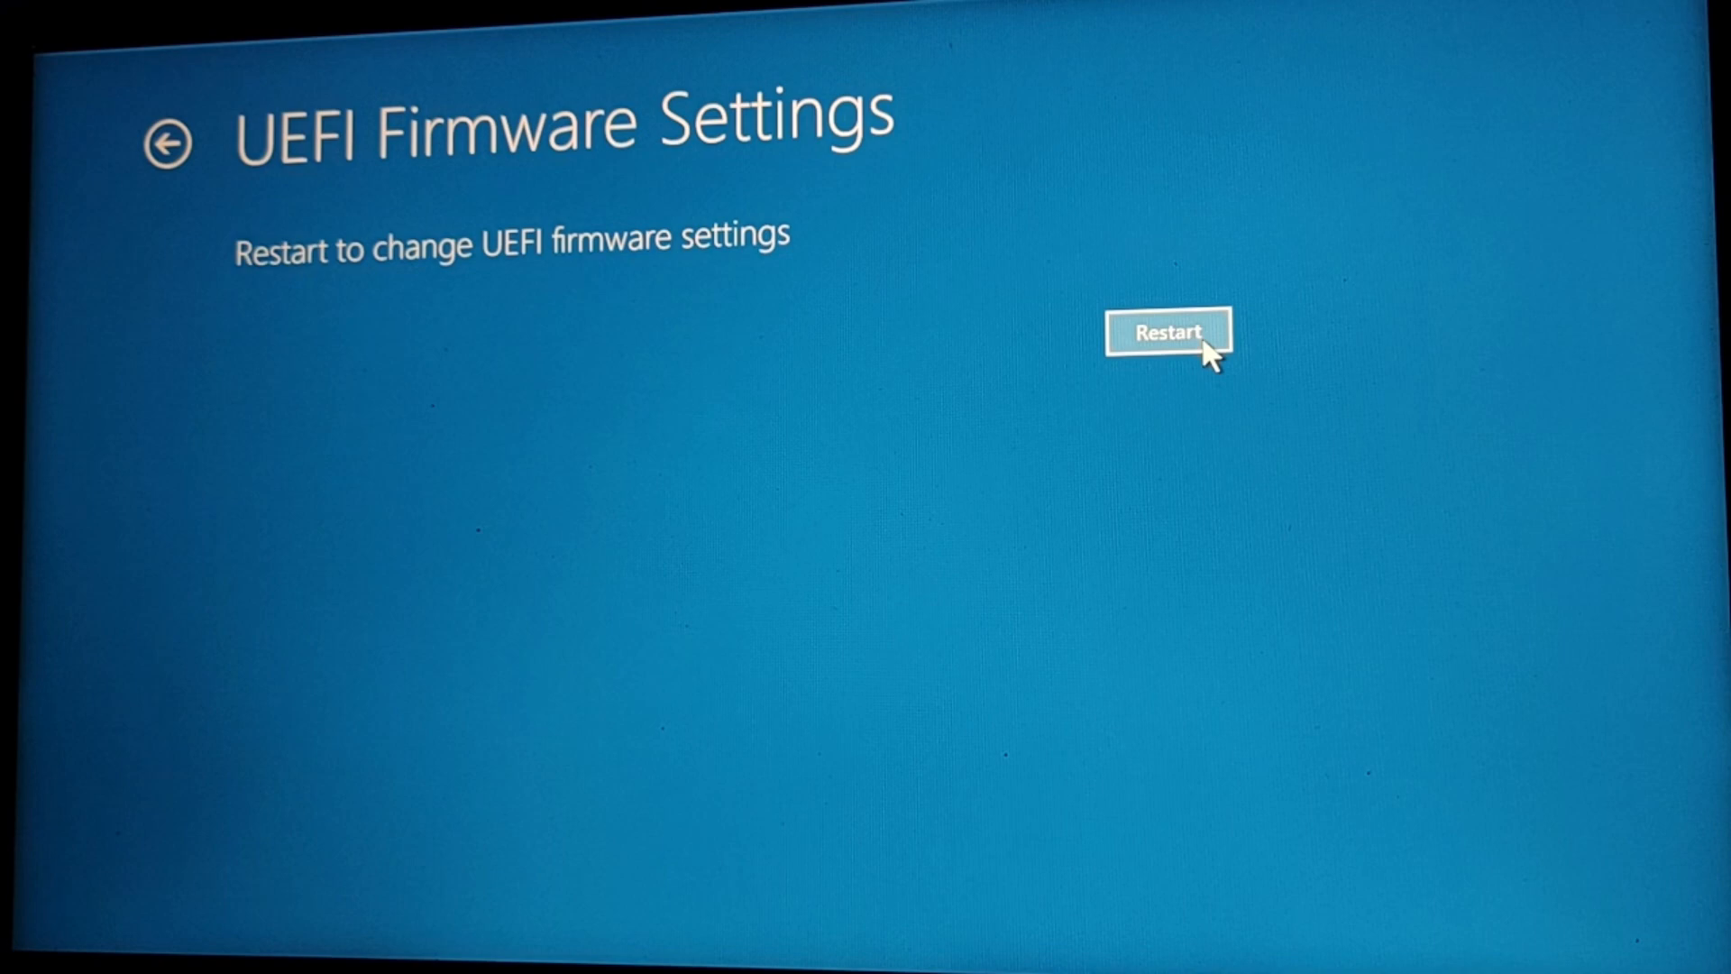
# - Restart into the InsydeH2O firmware setup, landing on the Information page
pyautogui.click(1170, 333)
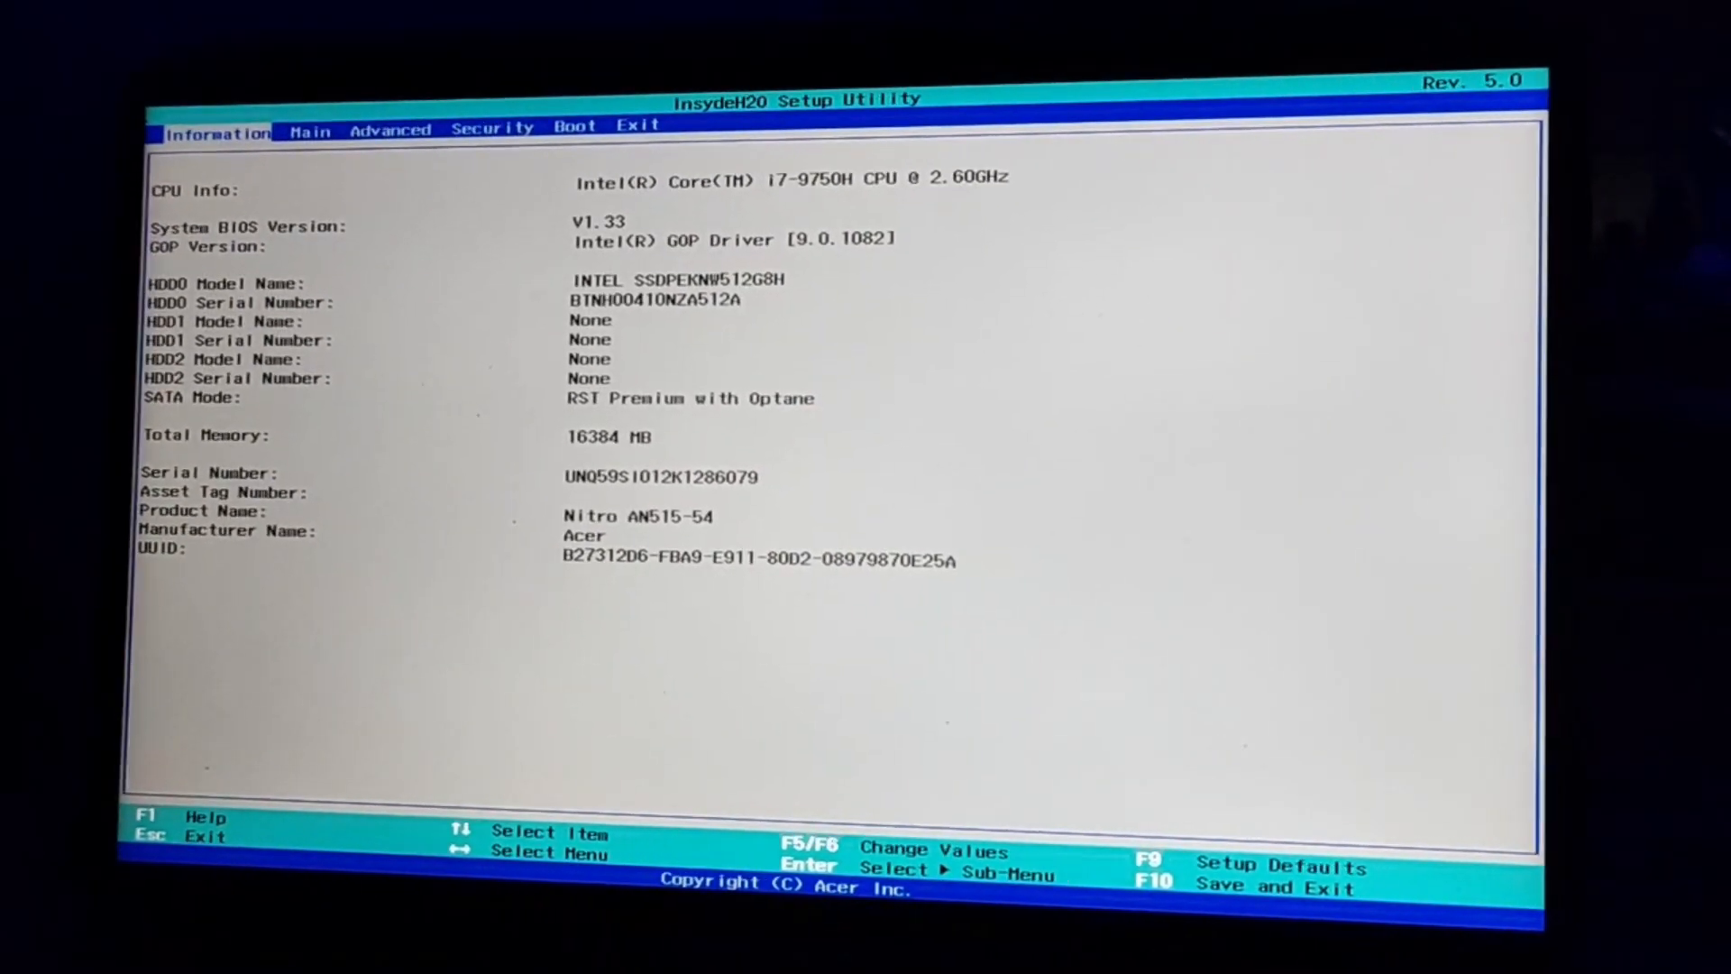
# - Move across the setup menu bar to the Advanced page showing Intel VTX and VTD
pyautogui.click(609, 133)
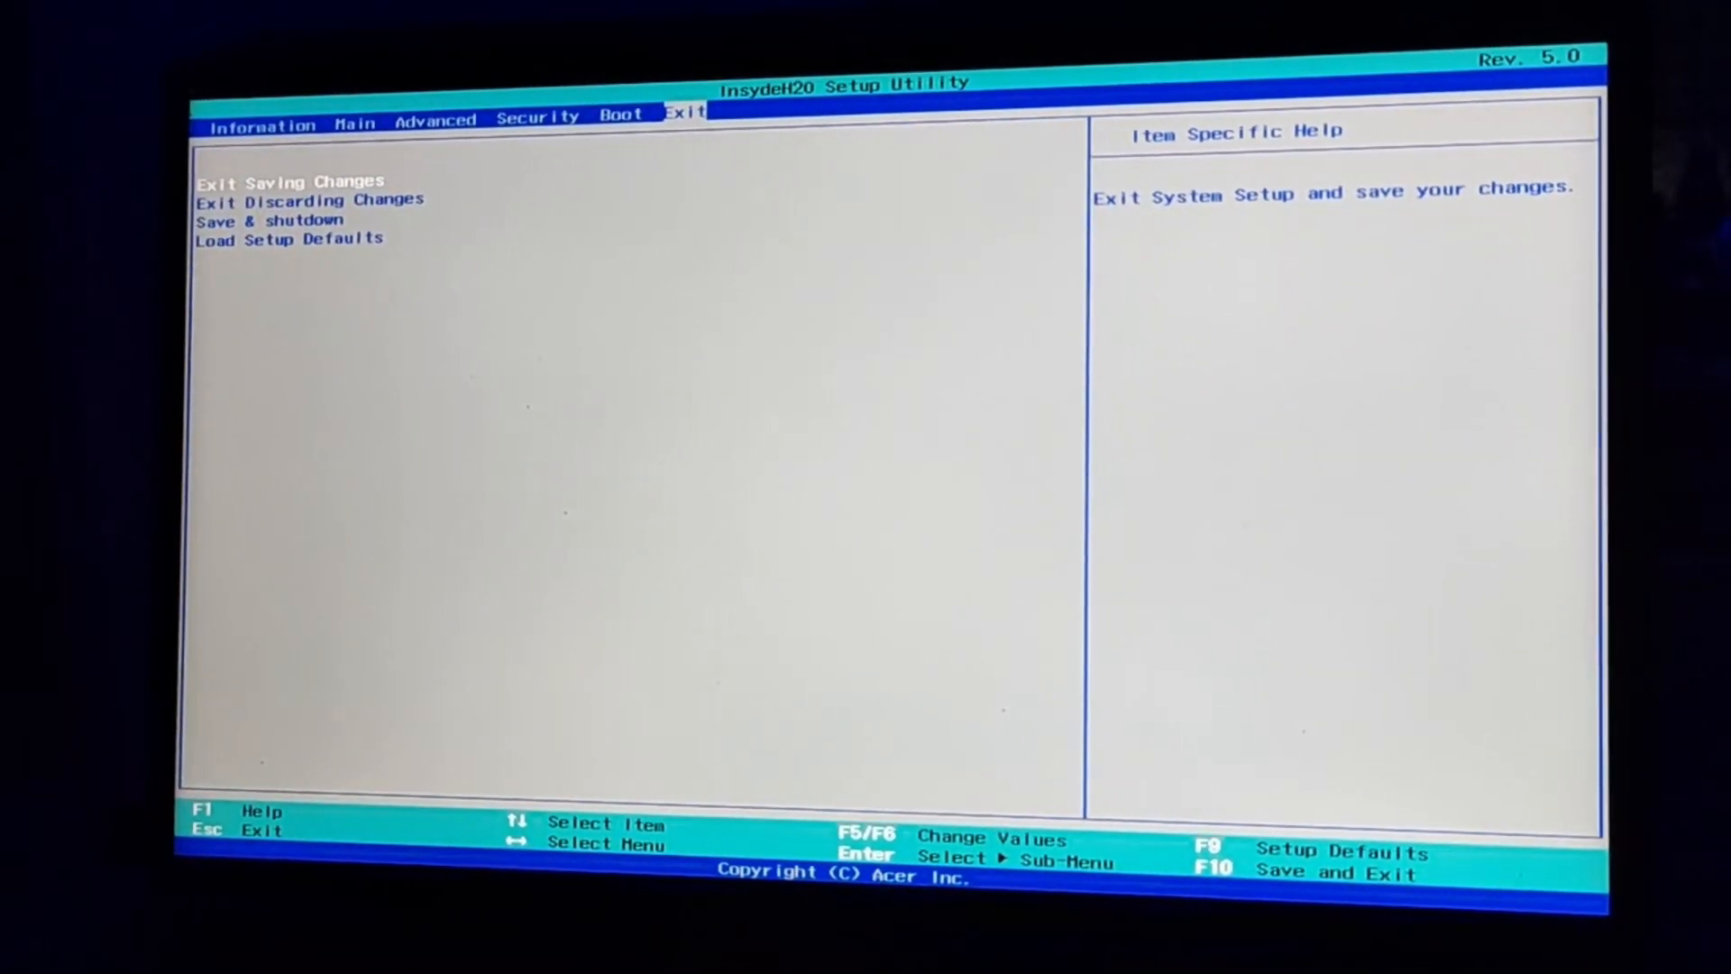
pyautogui.press('Left')
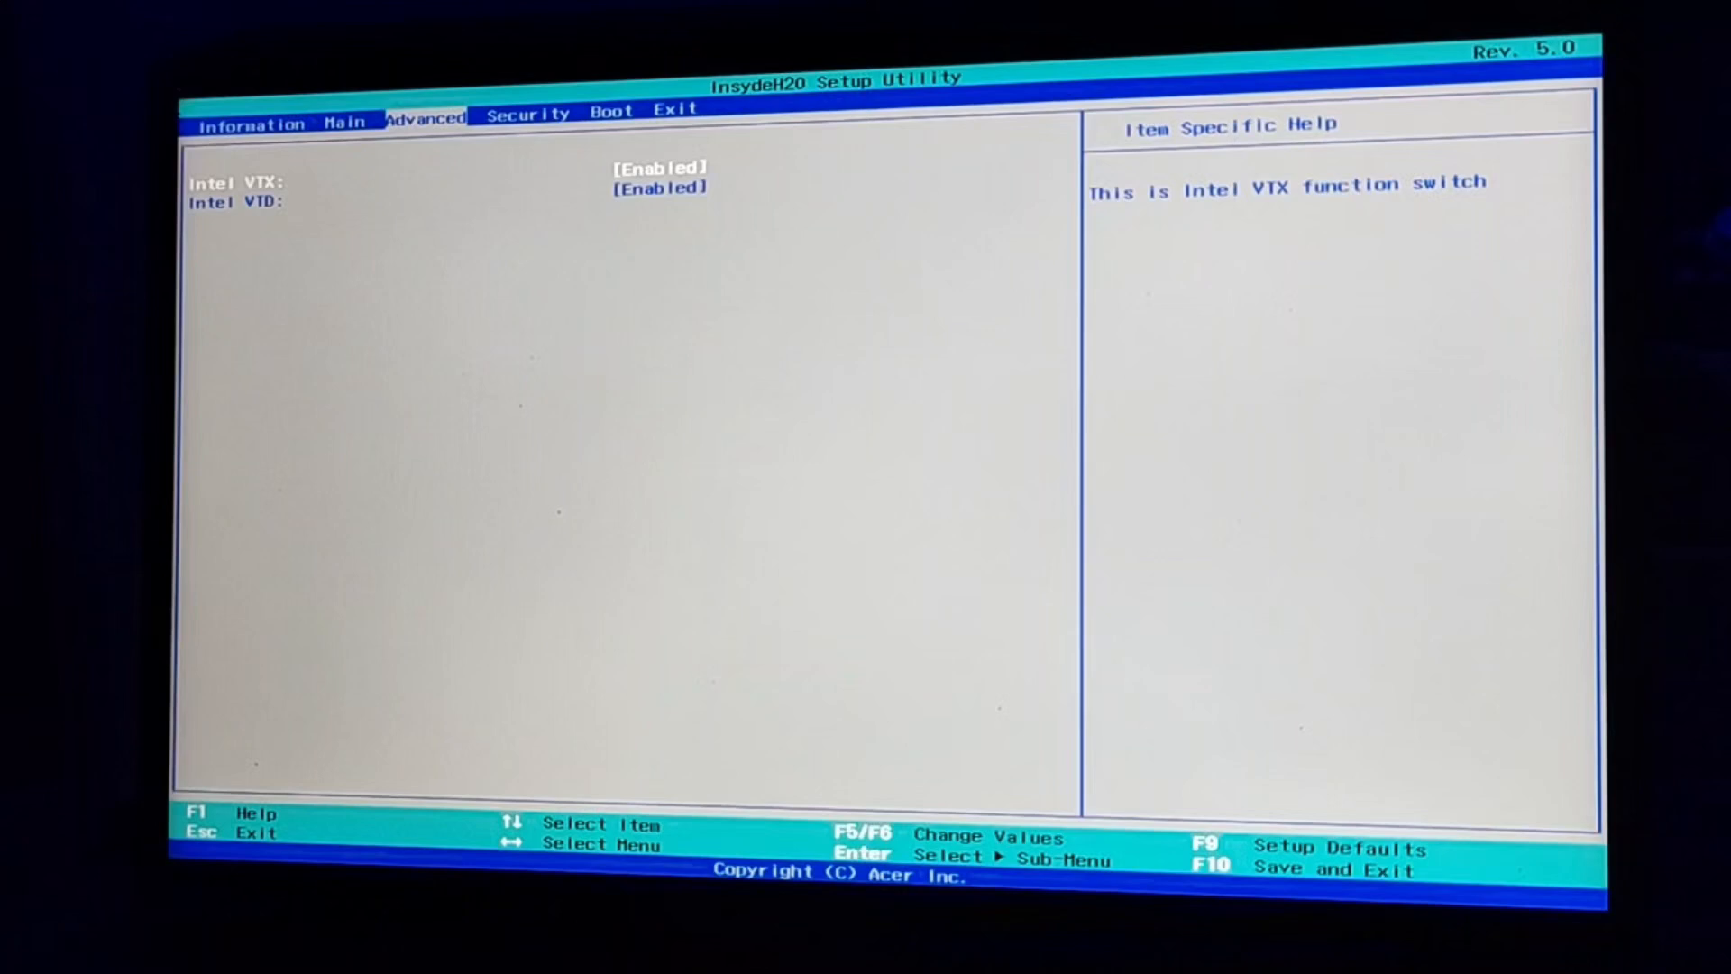
pyautogui.press('Enter')
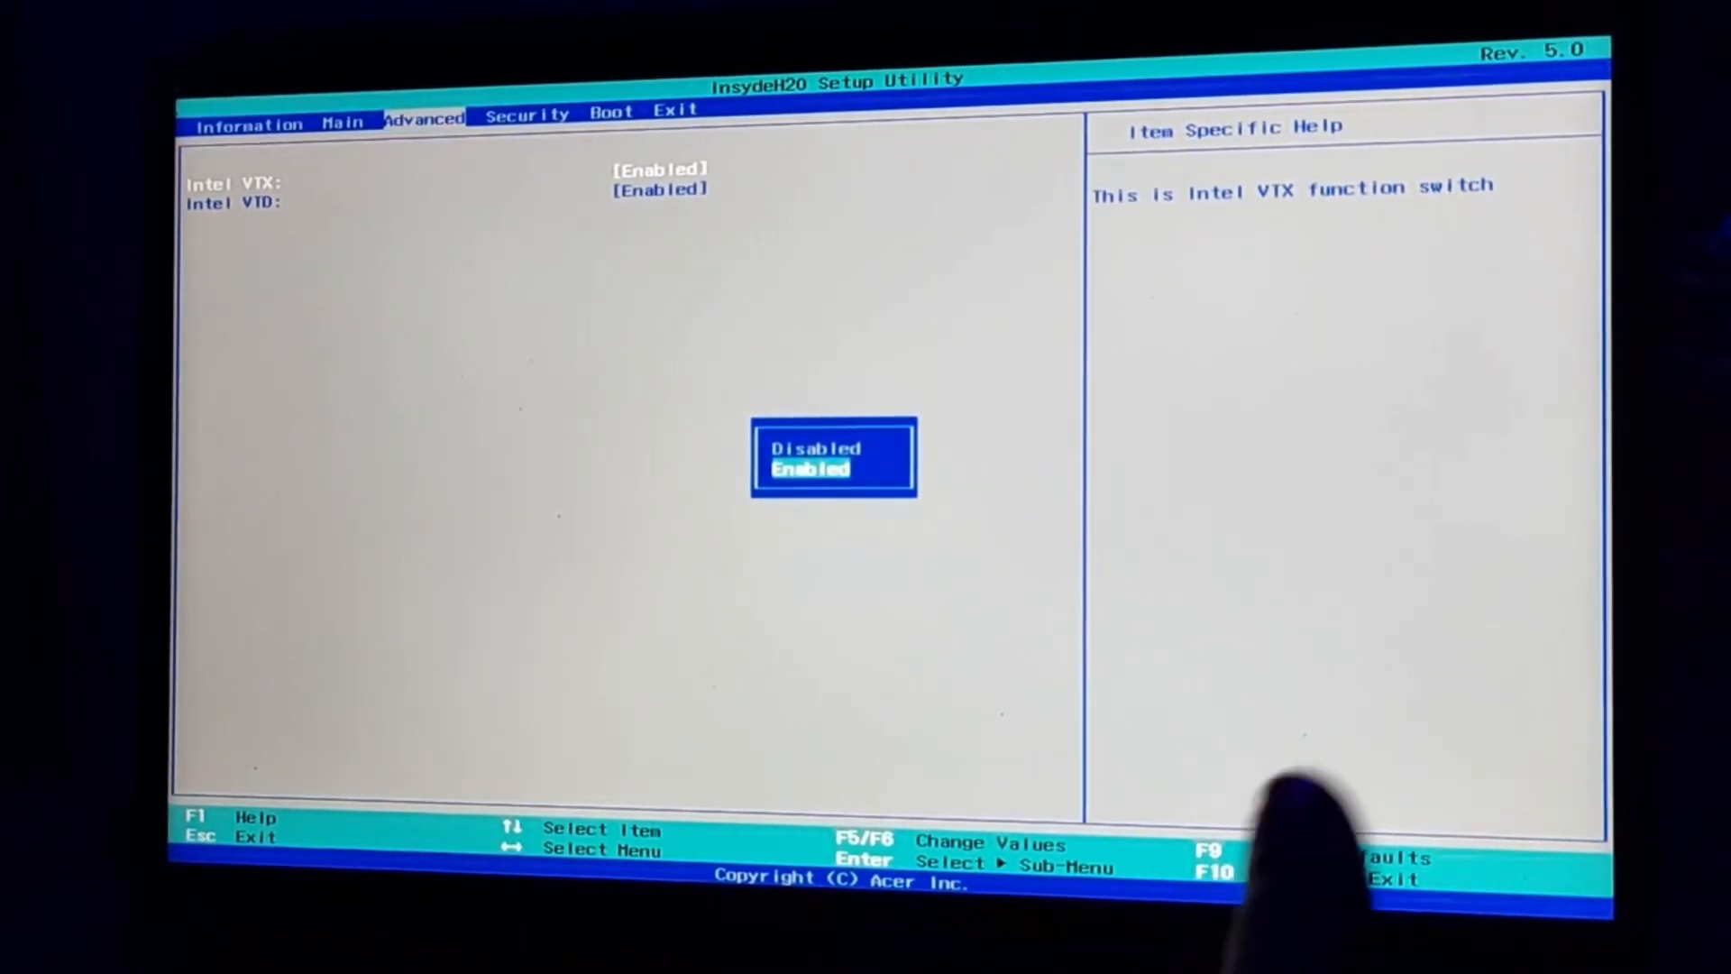
pyautogui.moveTo(1436, 773)
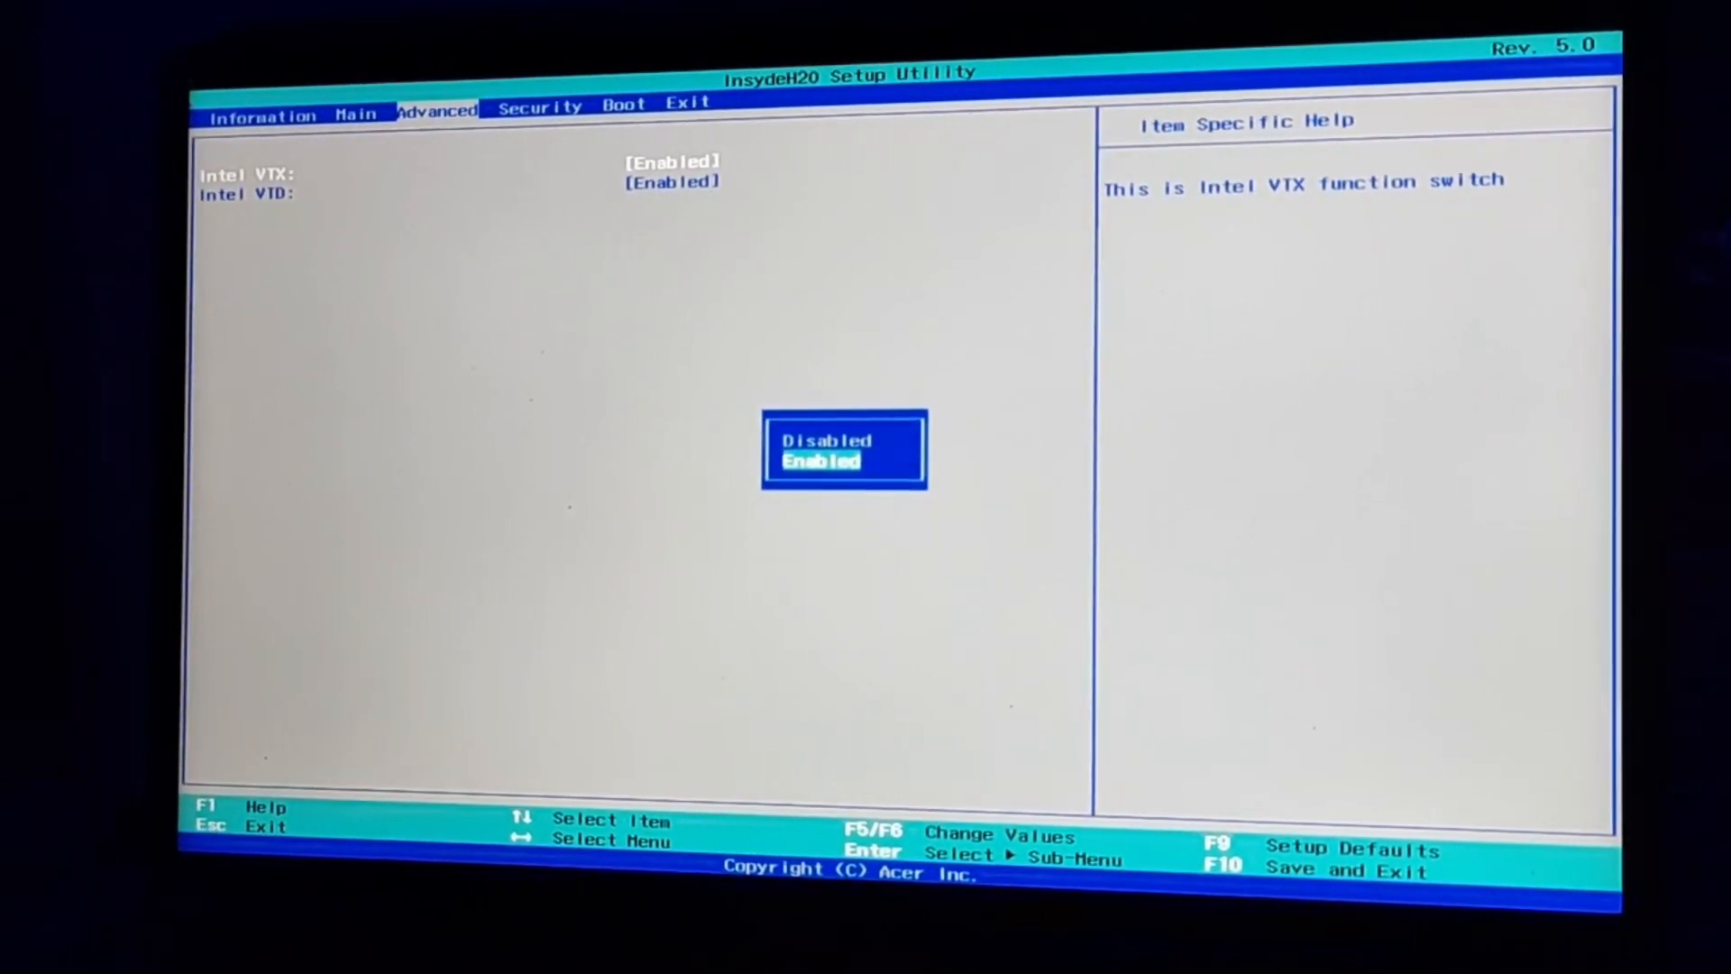
pyautogui.press('Up')
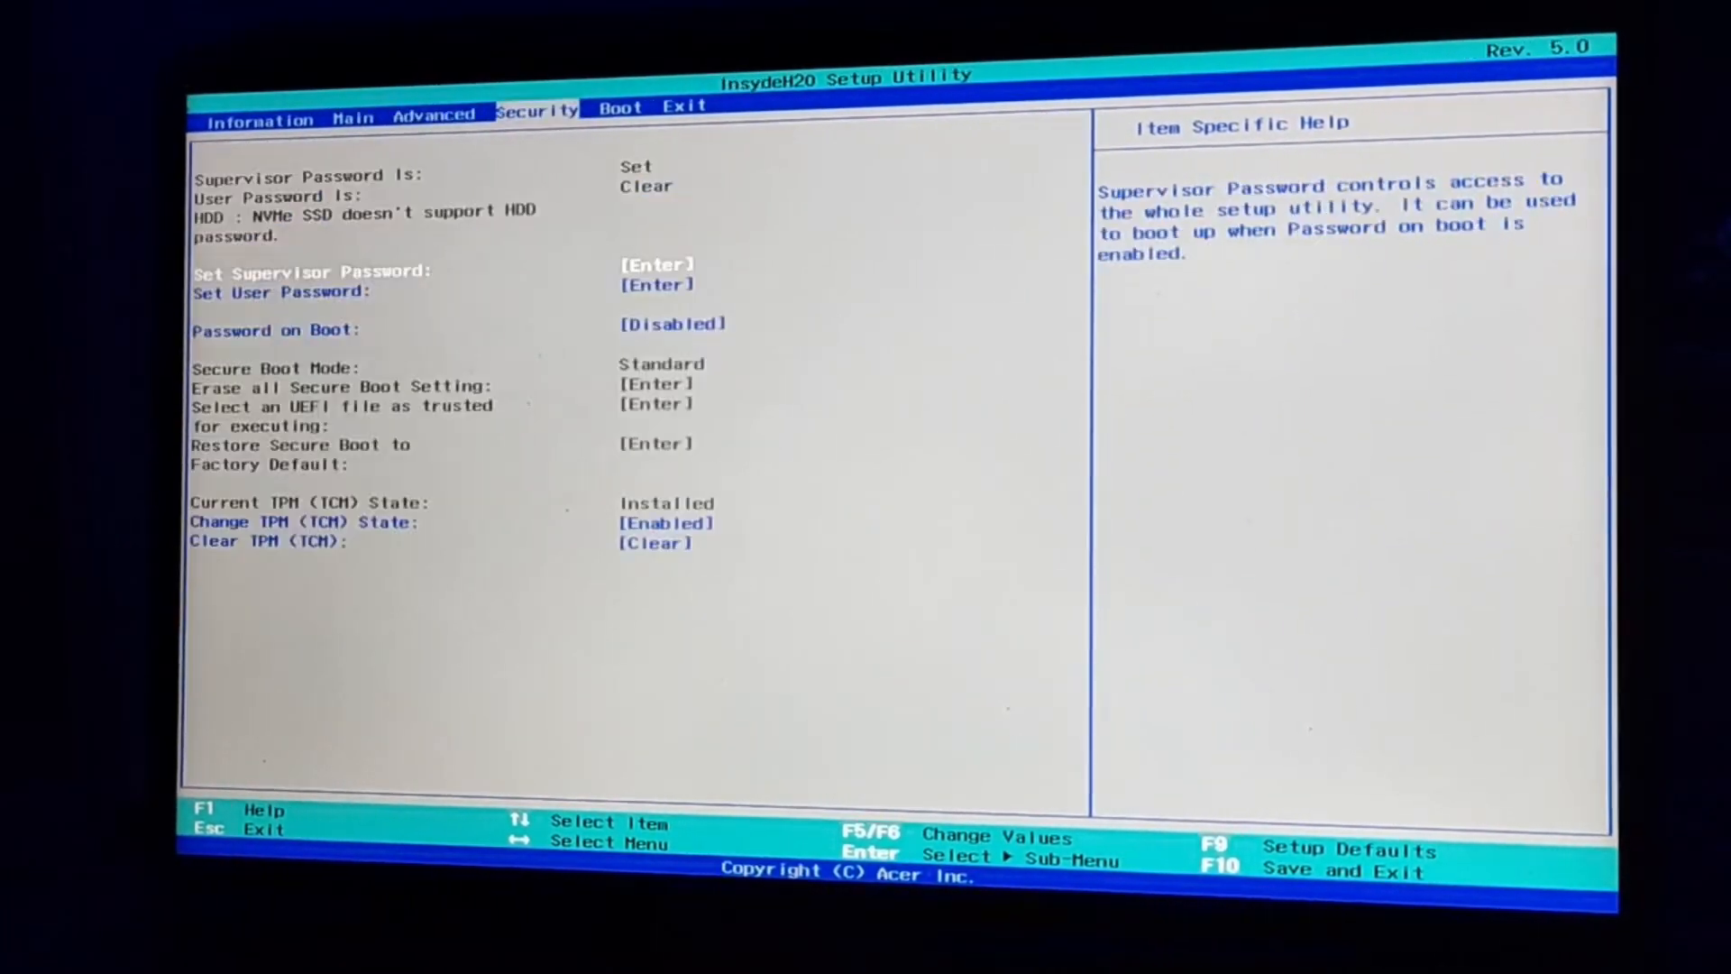
# - Switch to the Exit page listing save, discard, and default-loading options
pyautogui.click(685, 112)
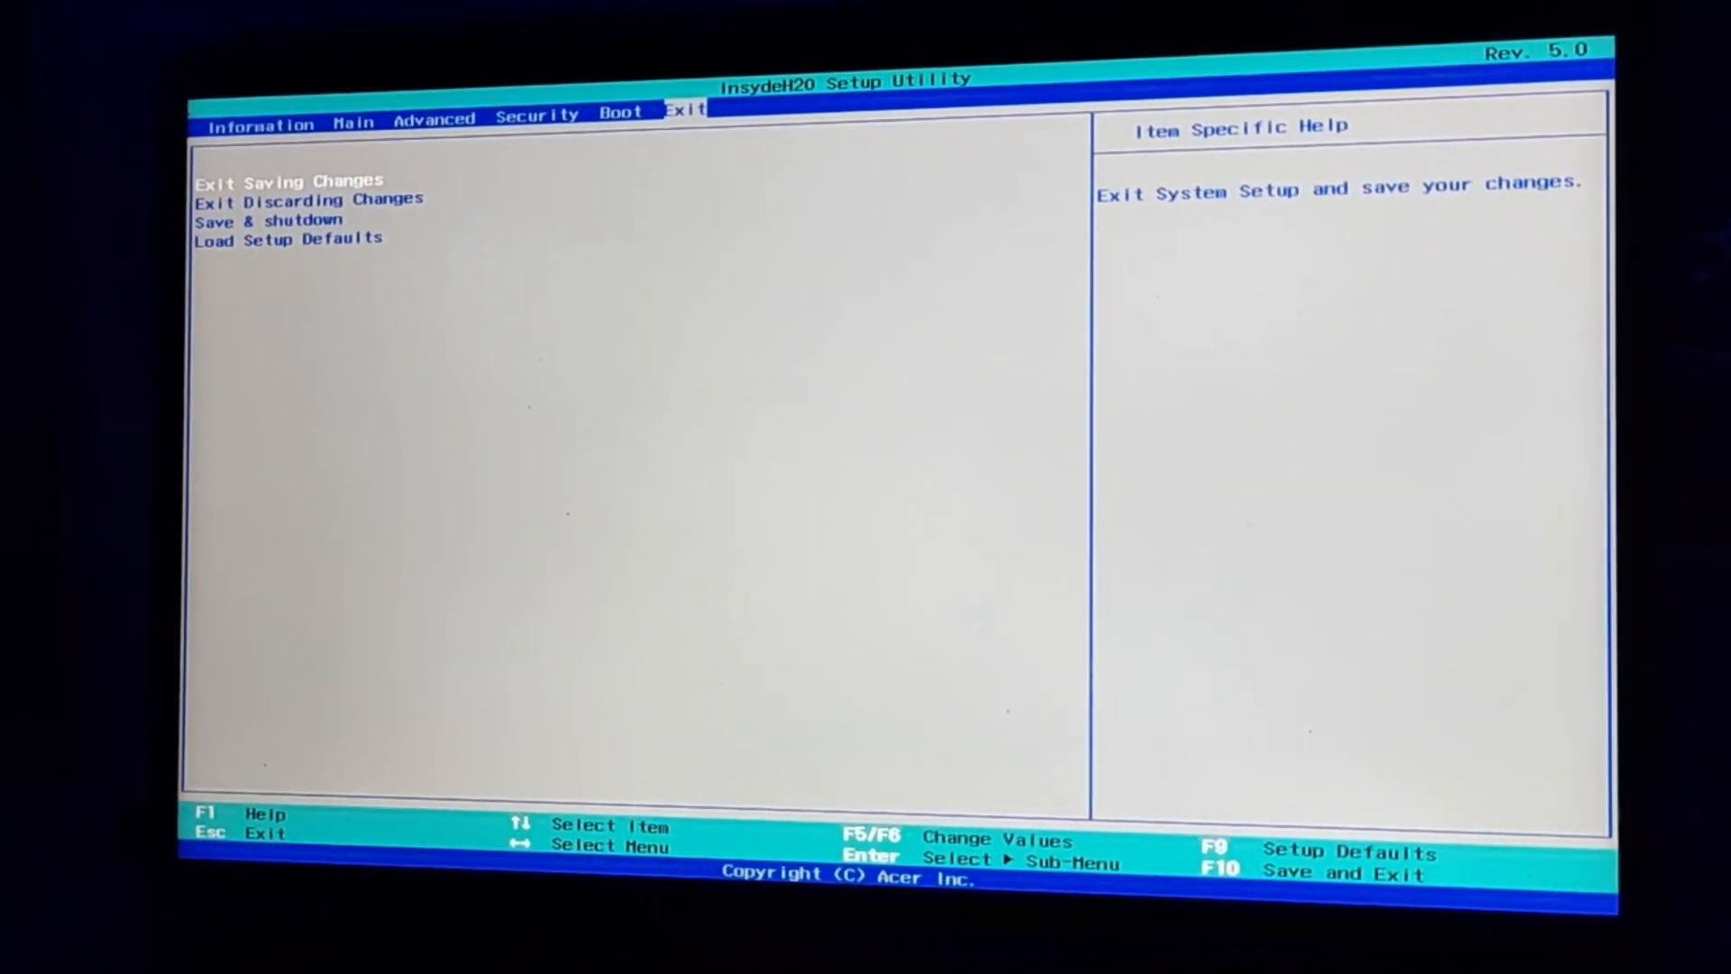